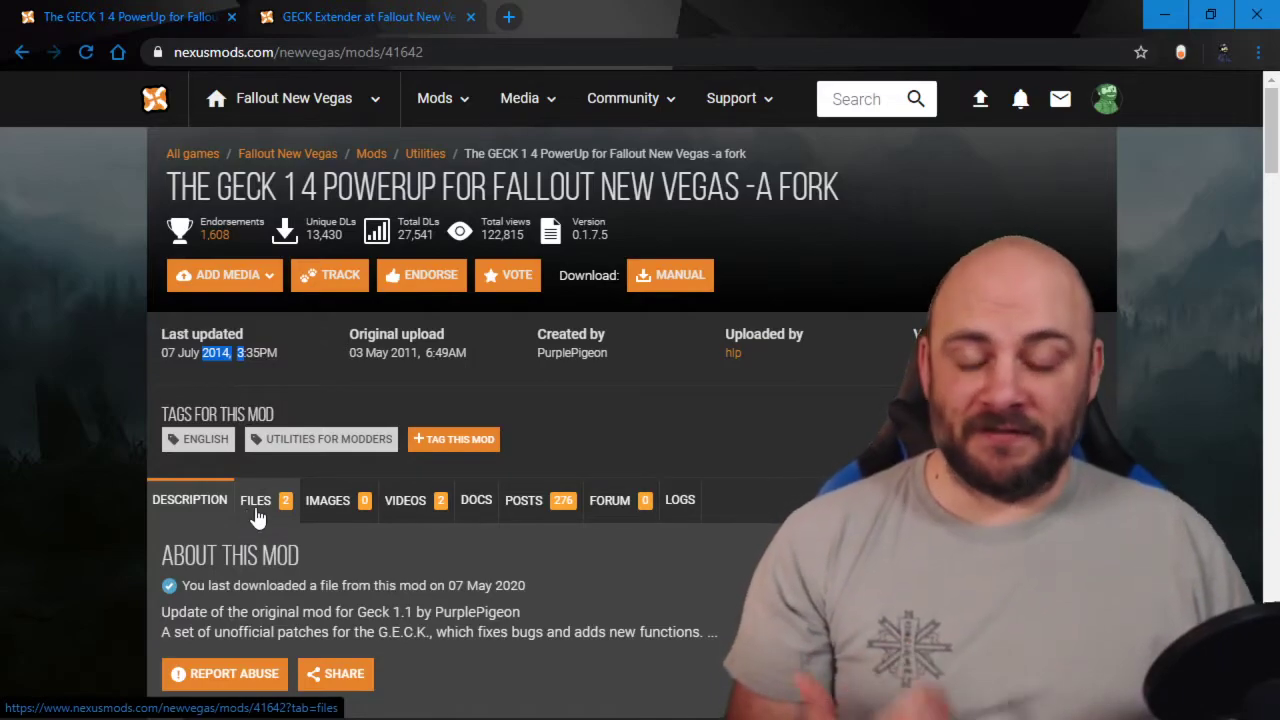
Preview the contents of the main GECK 1.4 PowerUp download from its Files tab
click(255, 500)
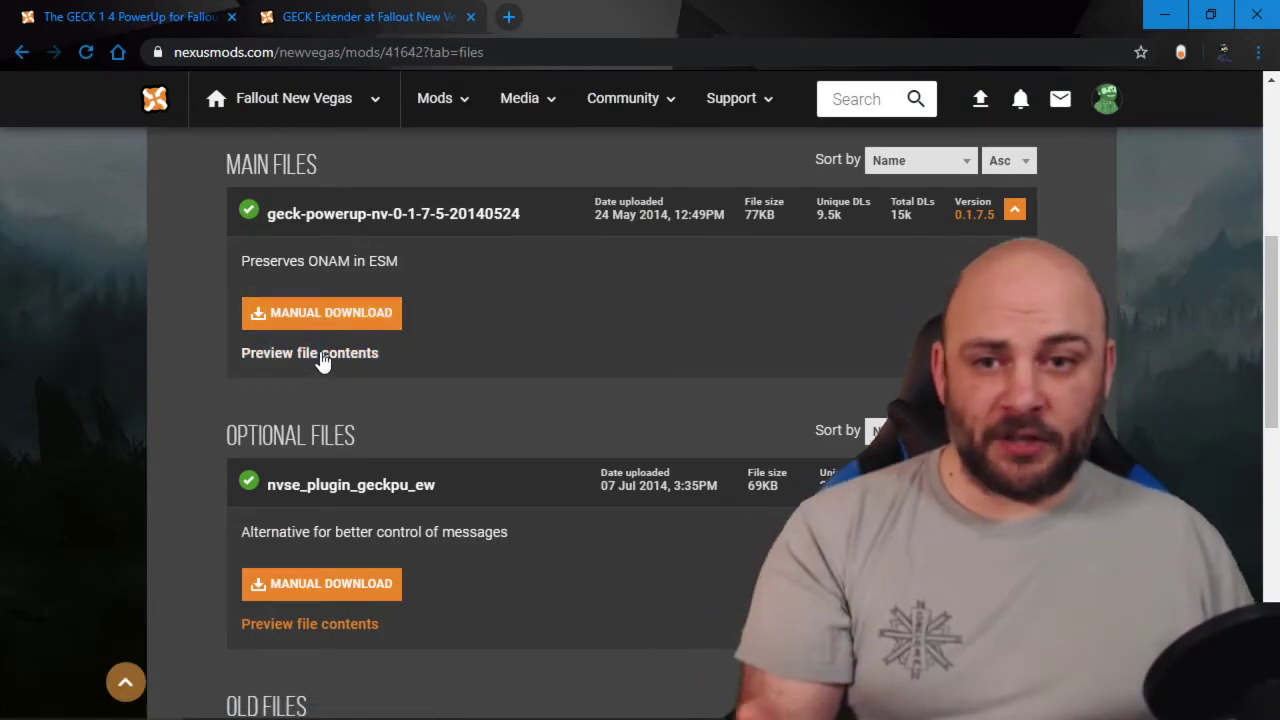
scroll(down, 3)
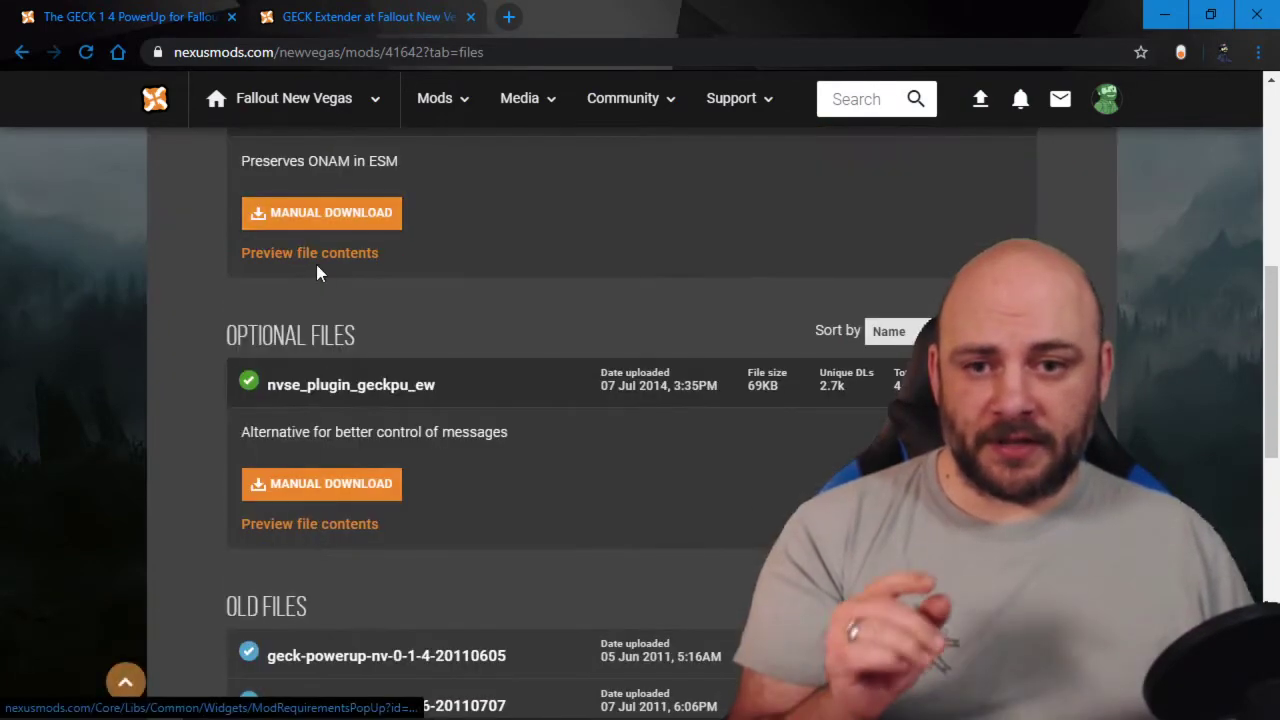
click(309, 252)
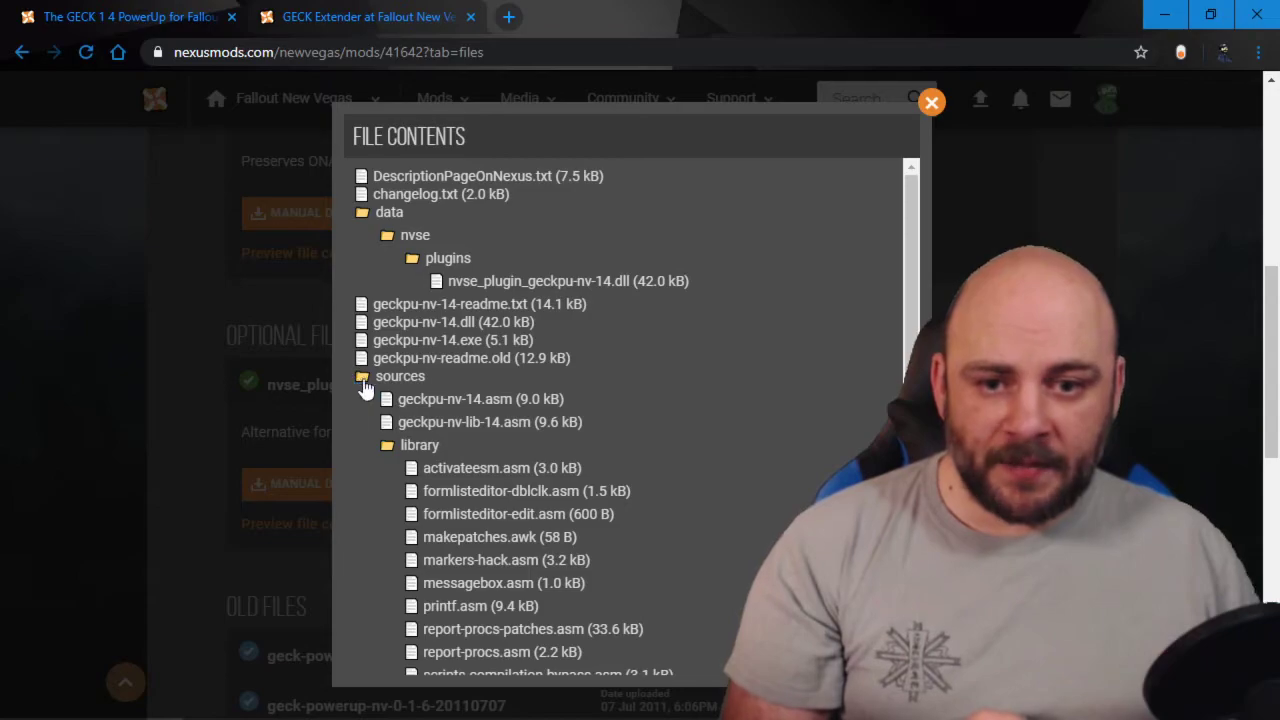
Scroll the main file's contents, including geckpu-nv-14.dll and .exe, then close the preview
scroll(down, 3)
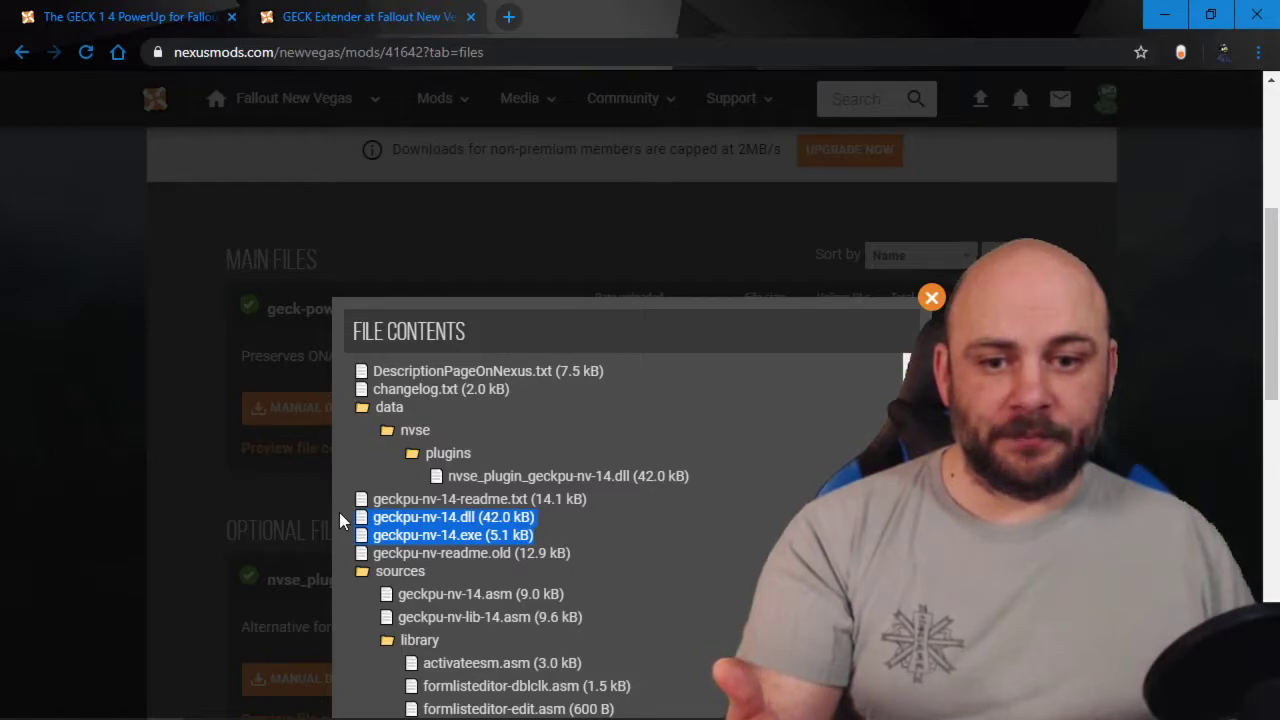
mouse_move(770, 415)
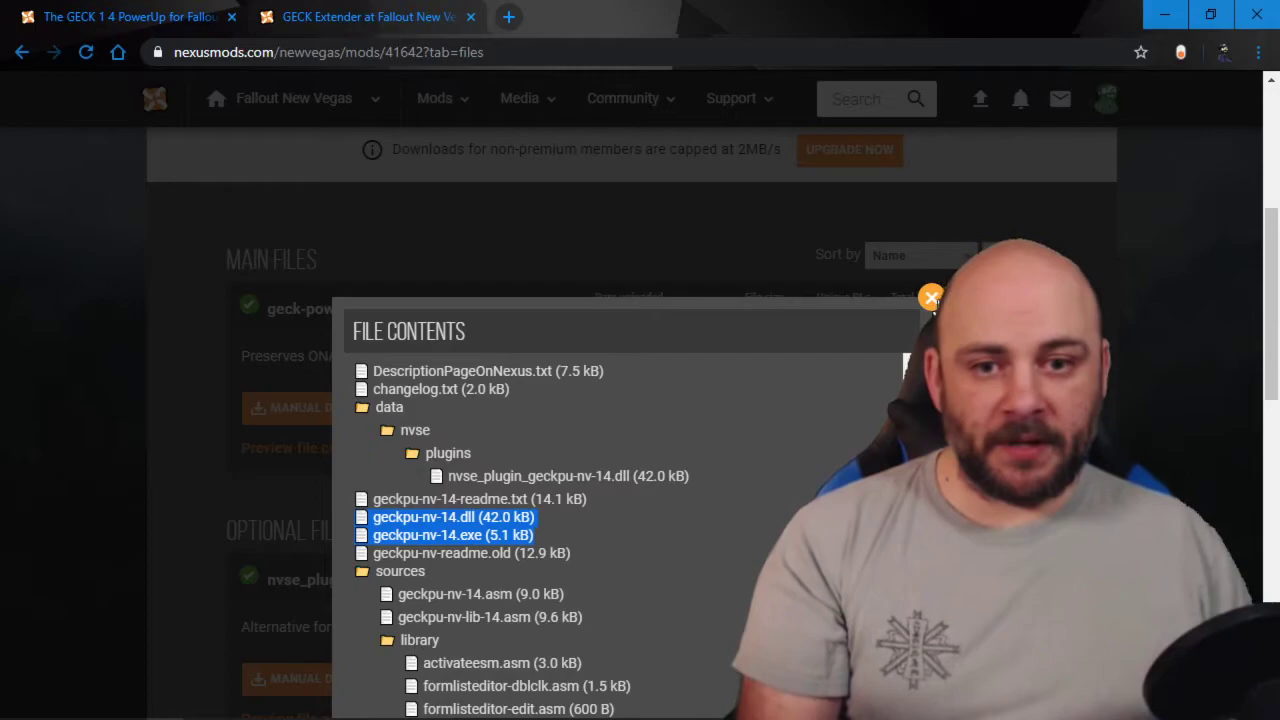
click(931, 298)
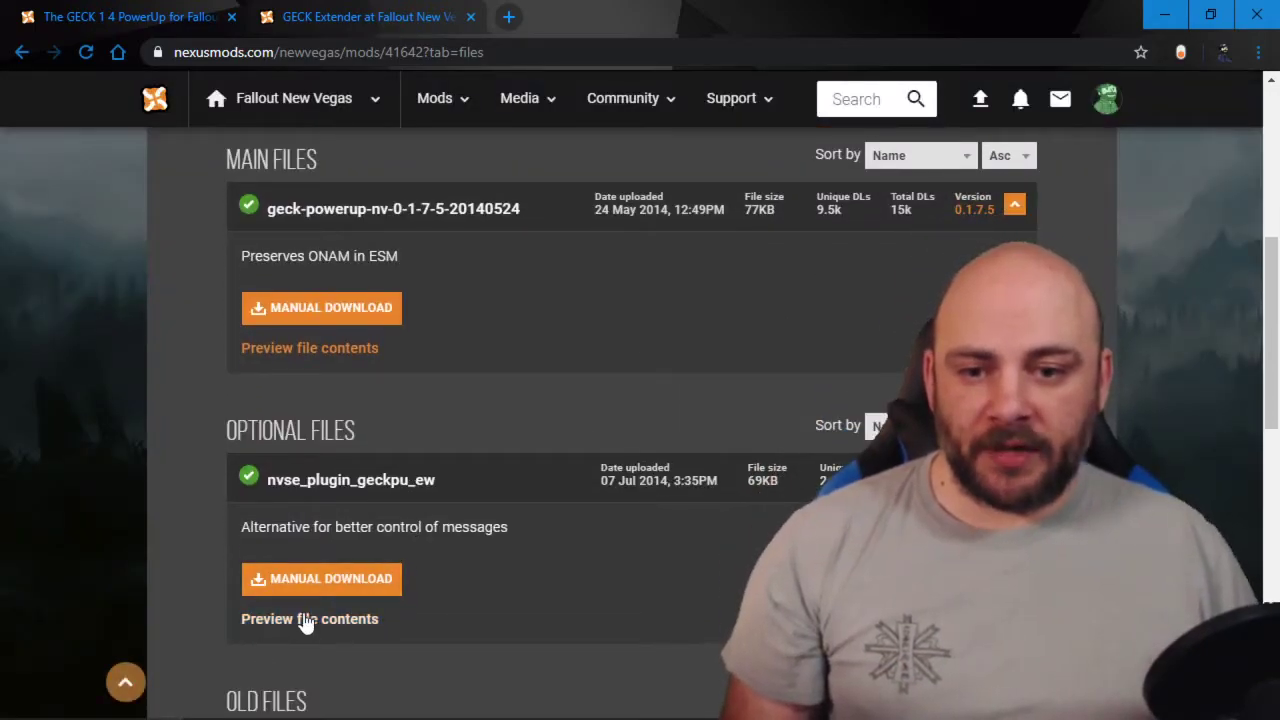
Preview the optional nvse_plugin_geckpu_ew file, select the dll name, then close the PowerUp tab
click(310, 618)
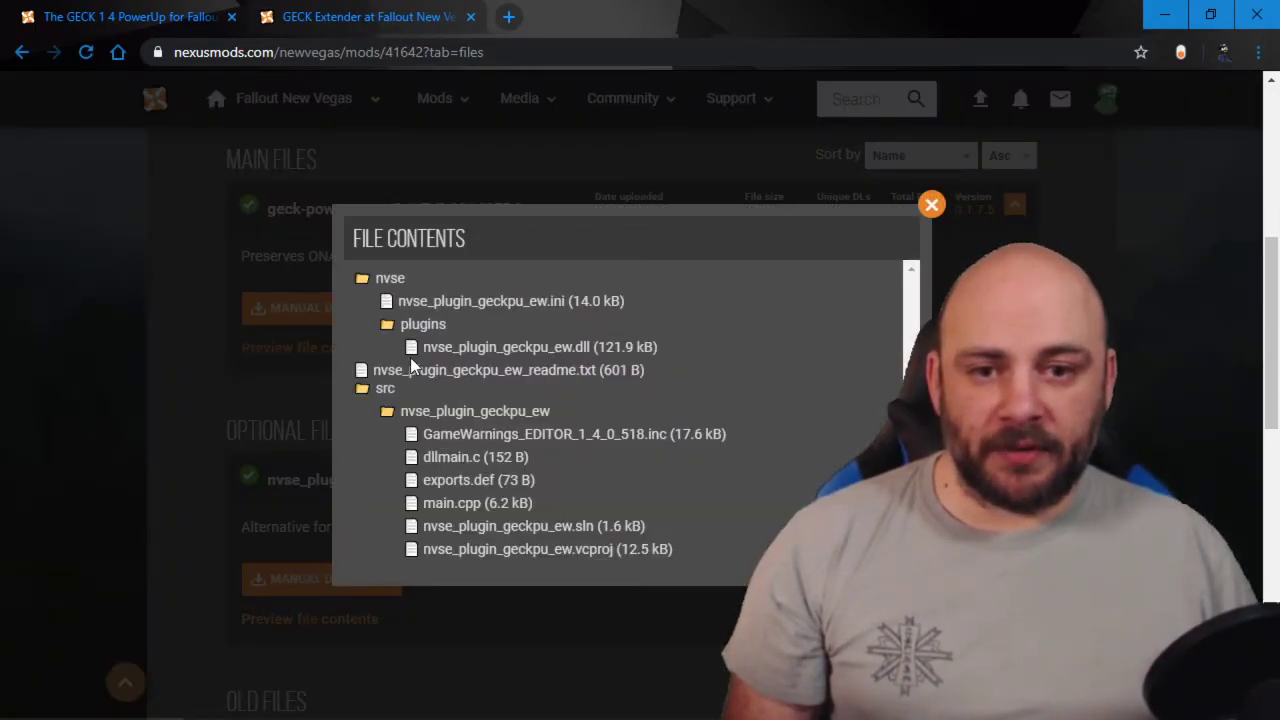
double_click(480, 300)
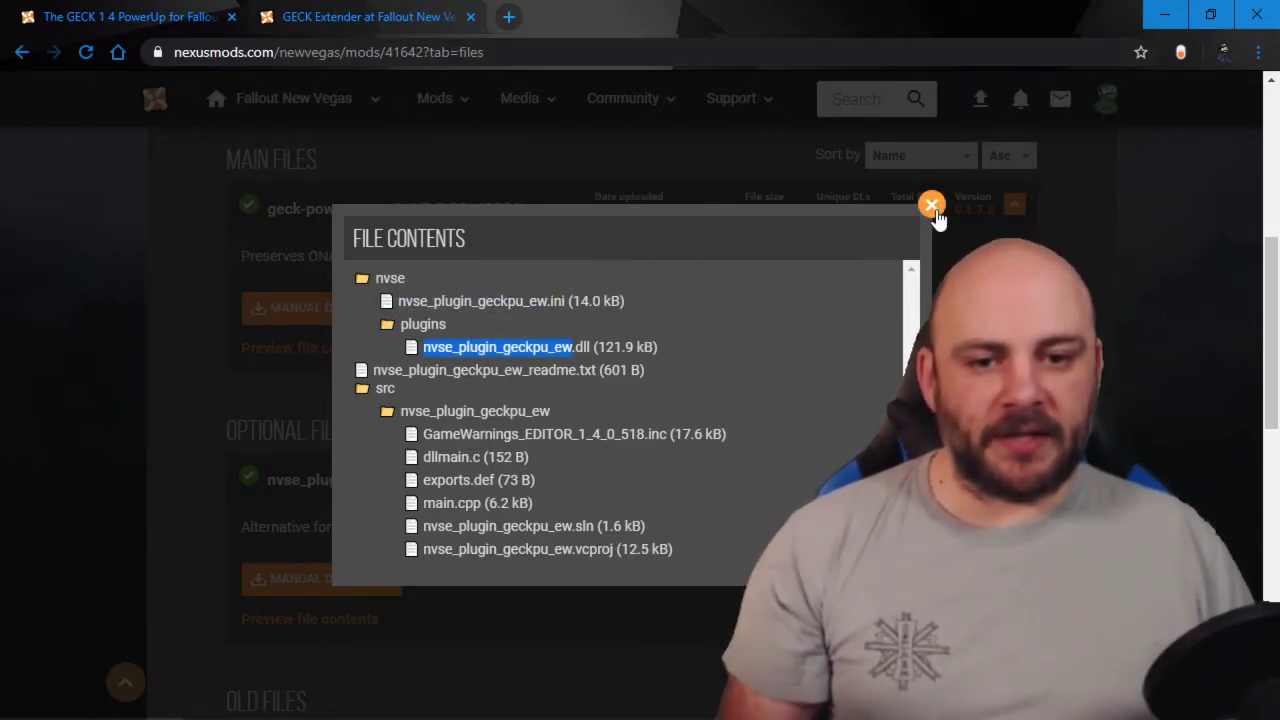
click(930, 205)
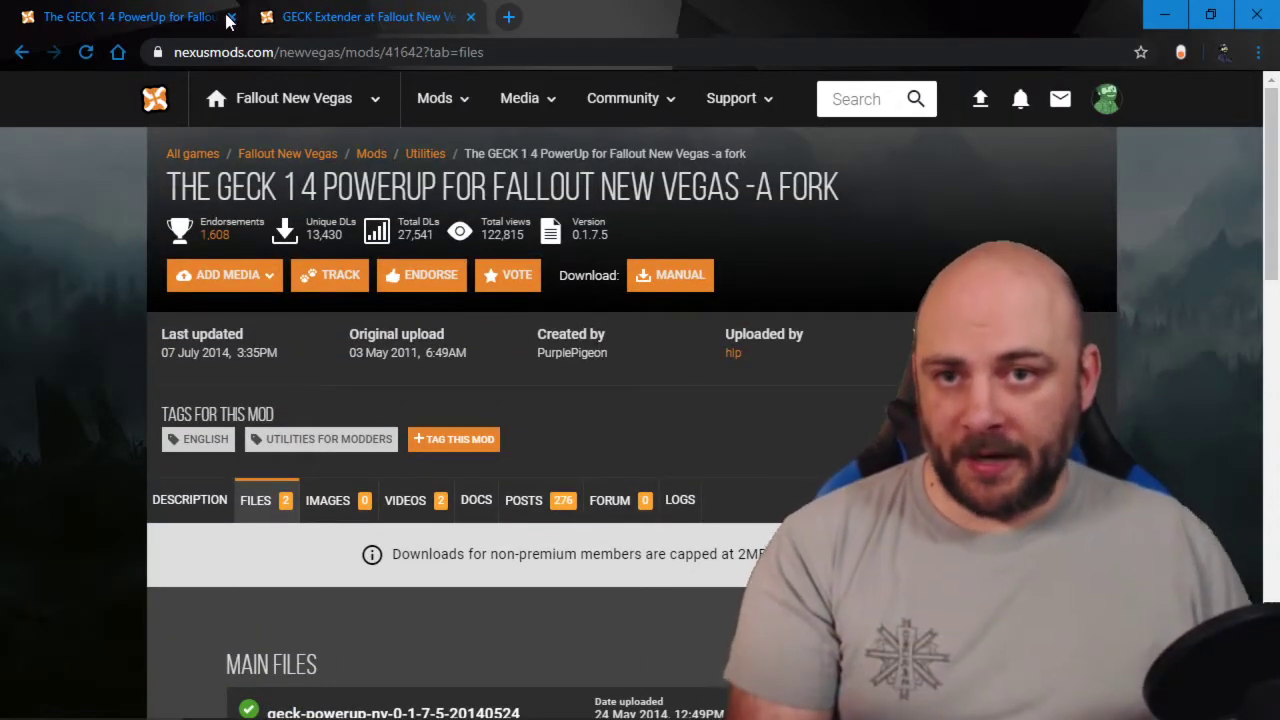
click(210, 17)
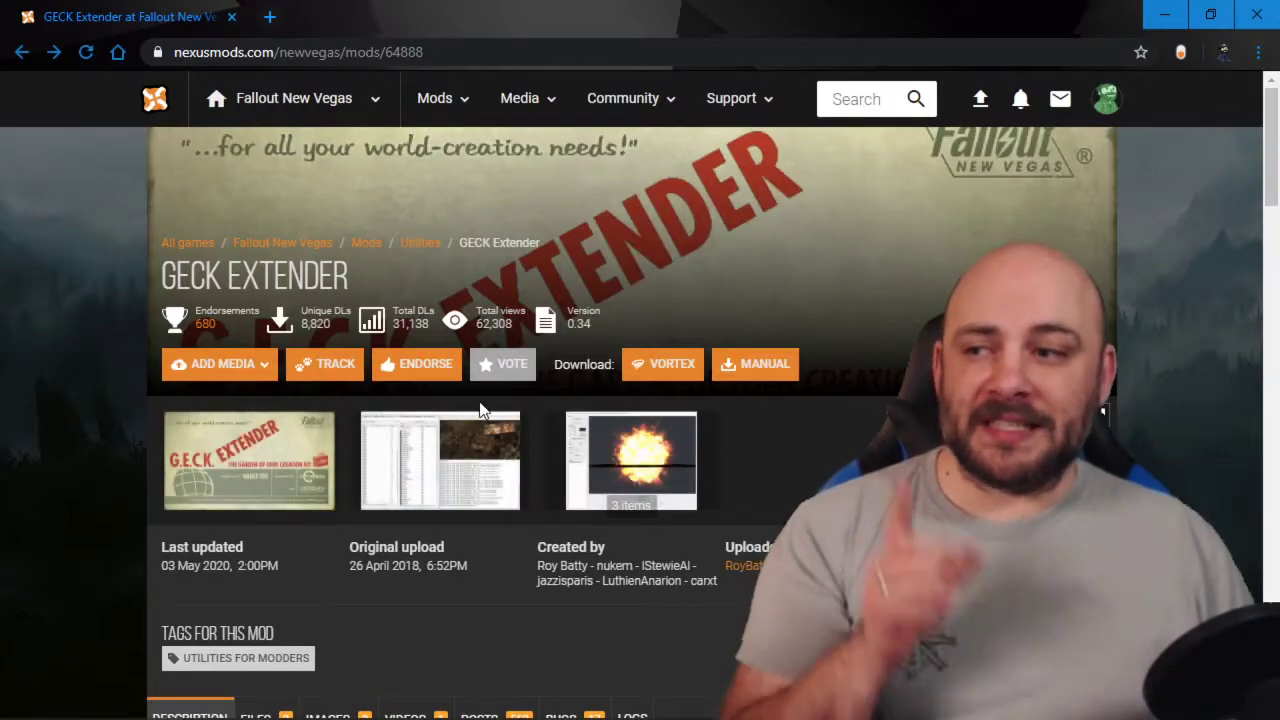
Scroll the GECK Extender mod page and request its Files tab
scroll(down, 3)
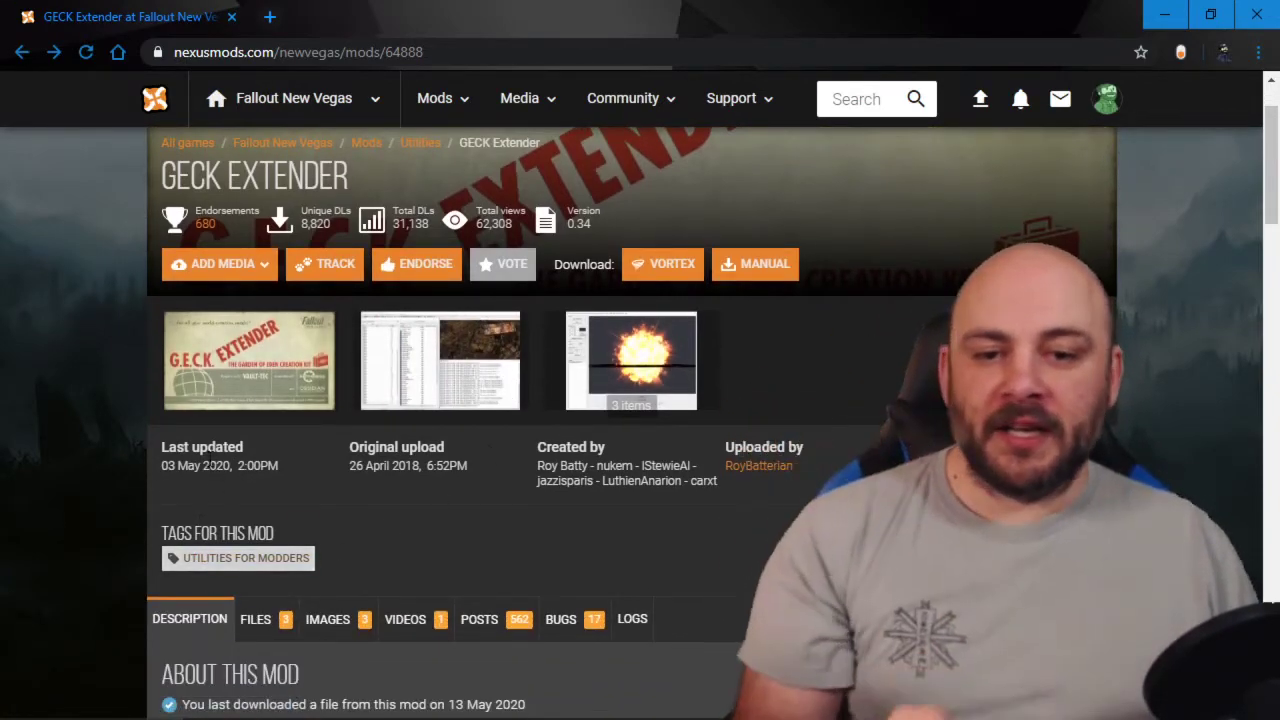
double_click(406, 465)
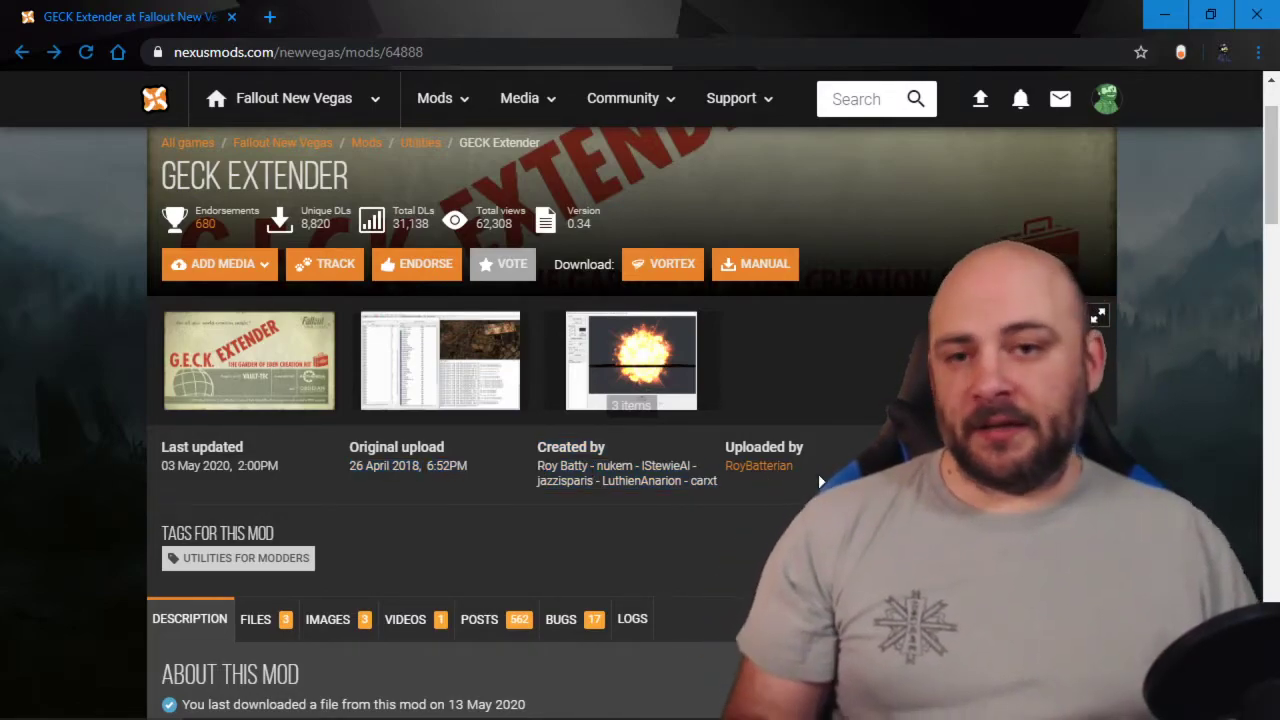
scroll(down, 3)
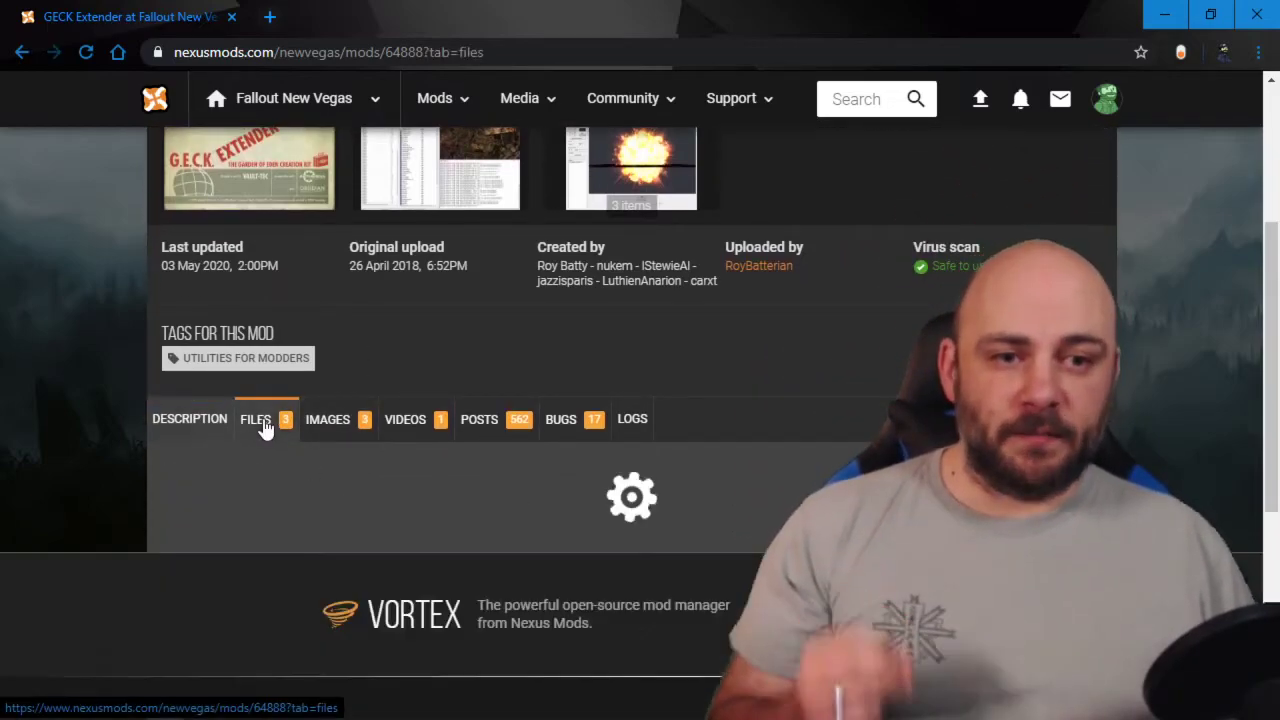
Open GECK Extender's Files tab and request the main file's contents preview
click(255, 418)
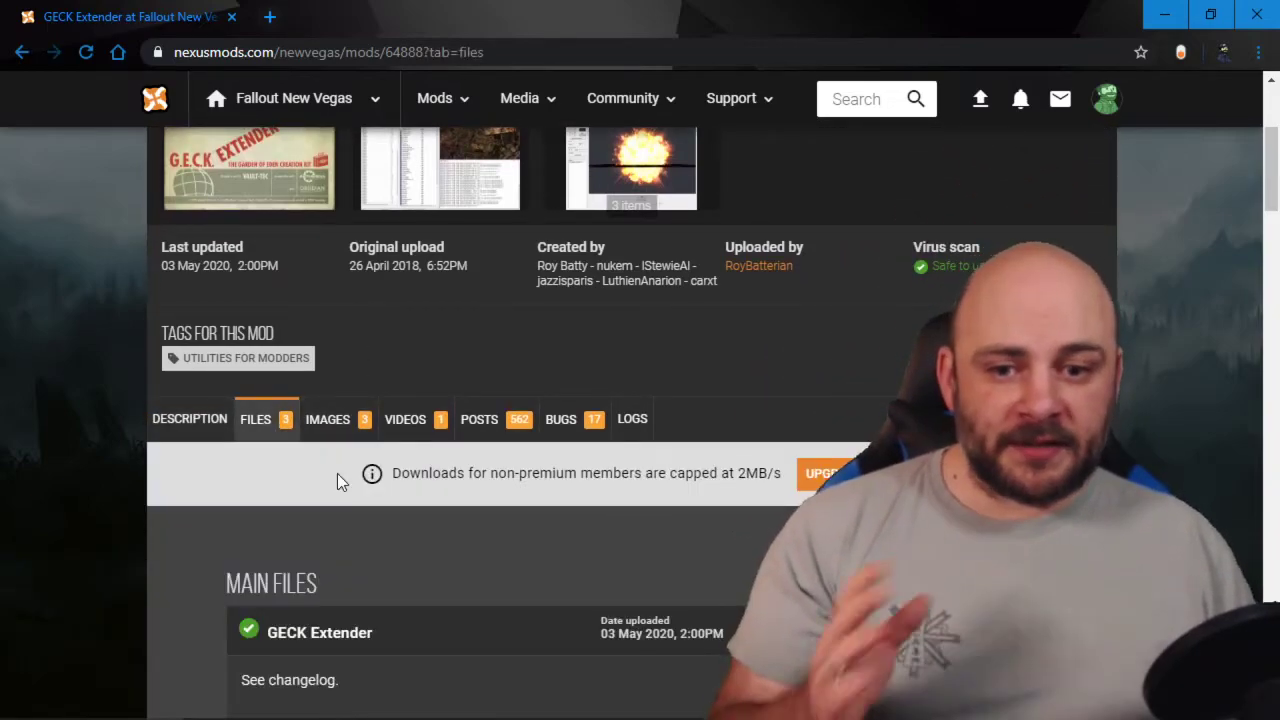
scroll(down, 3)
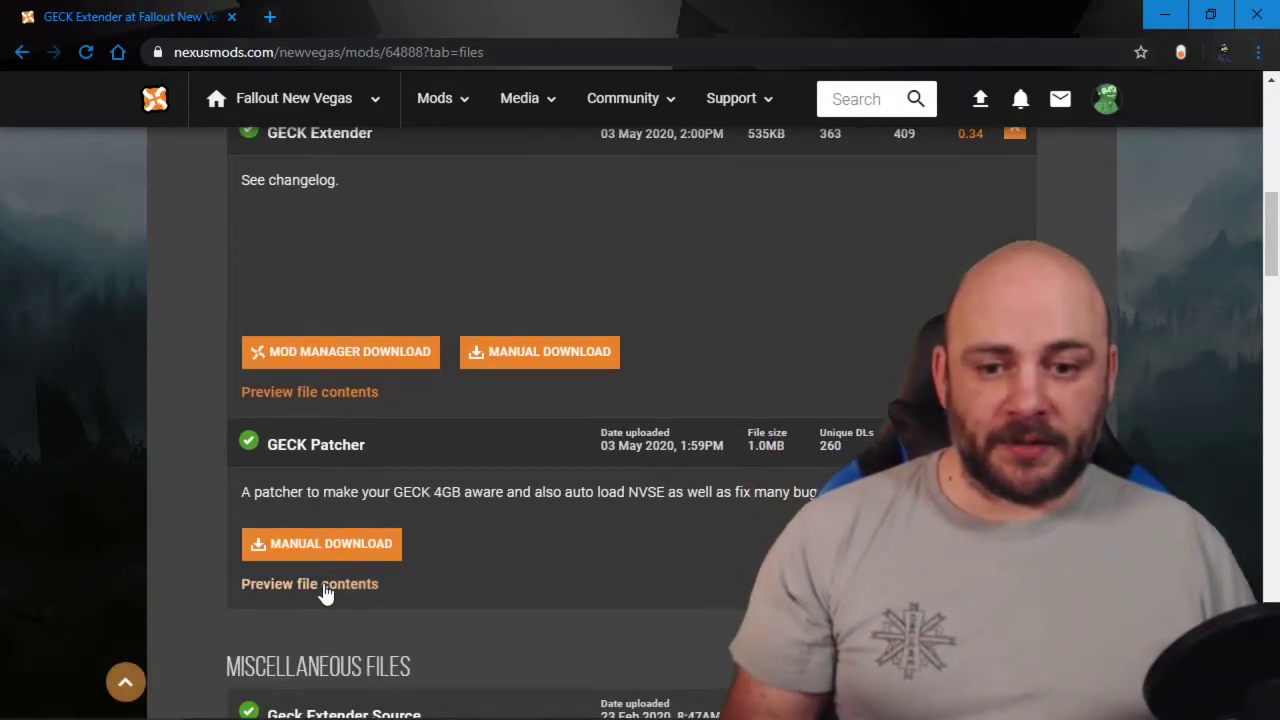
click(309, 583)
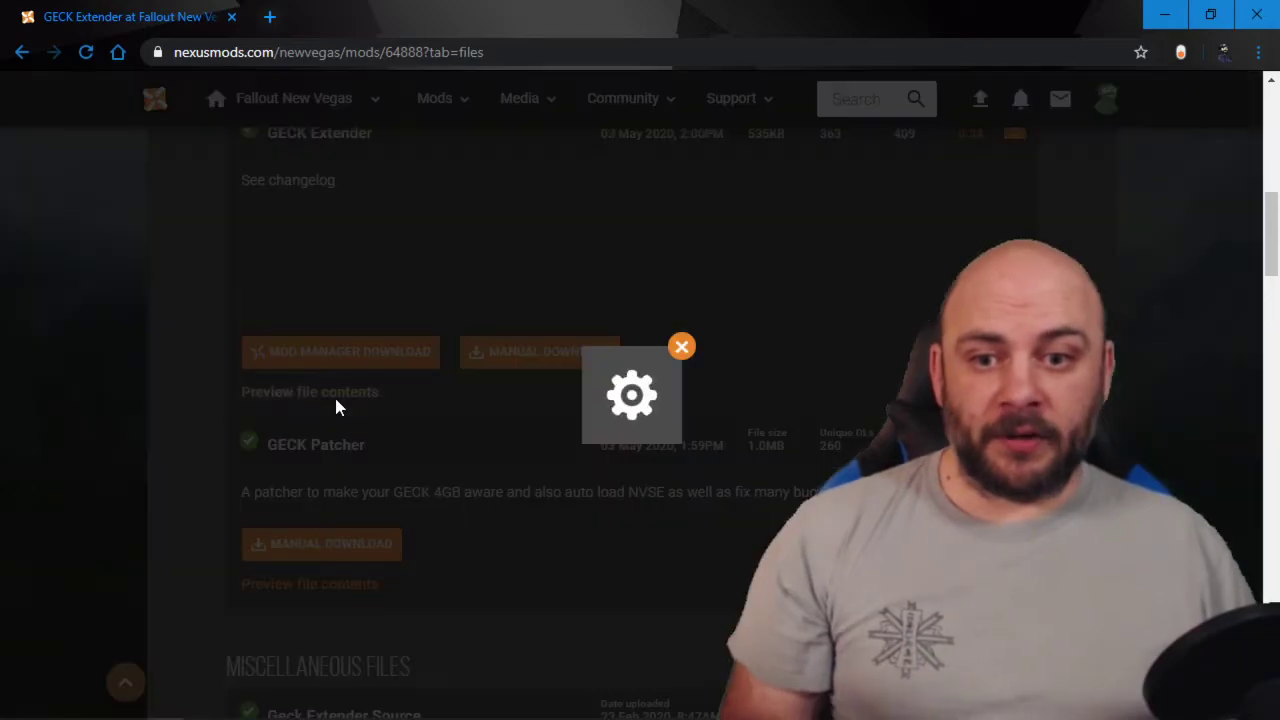
Preview the GECK Extender main file, showing ZeGaryHax.dll and geckextender.ini, then close it
click(310, 391)
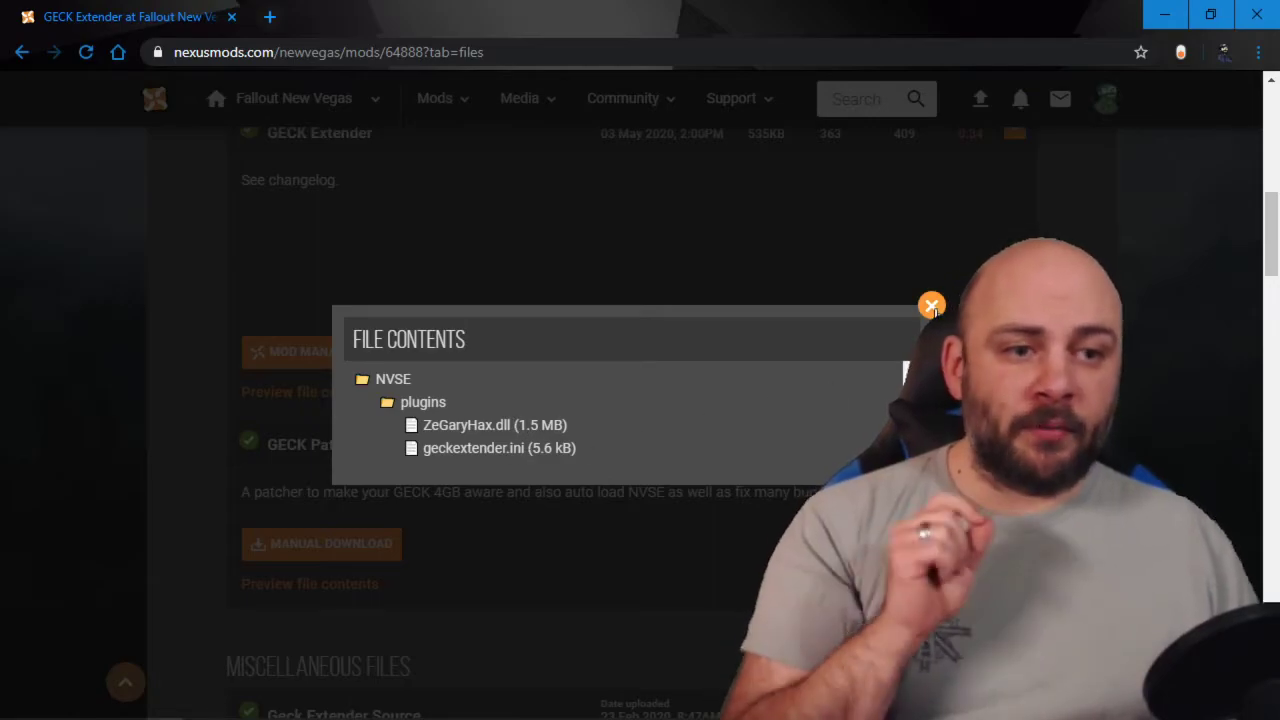
click(931, 305)
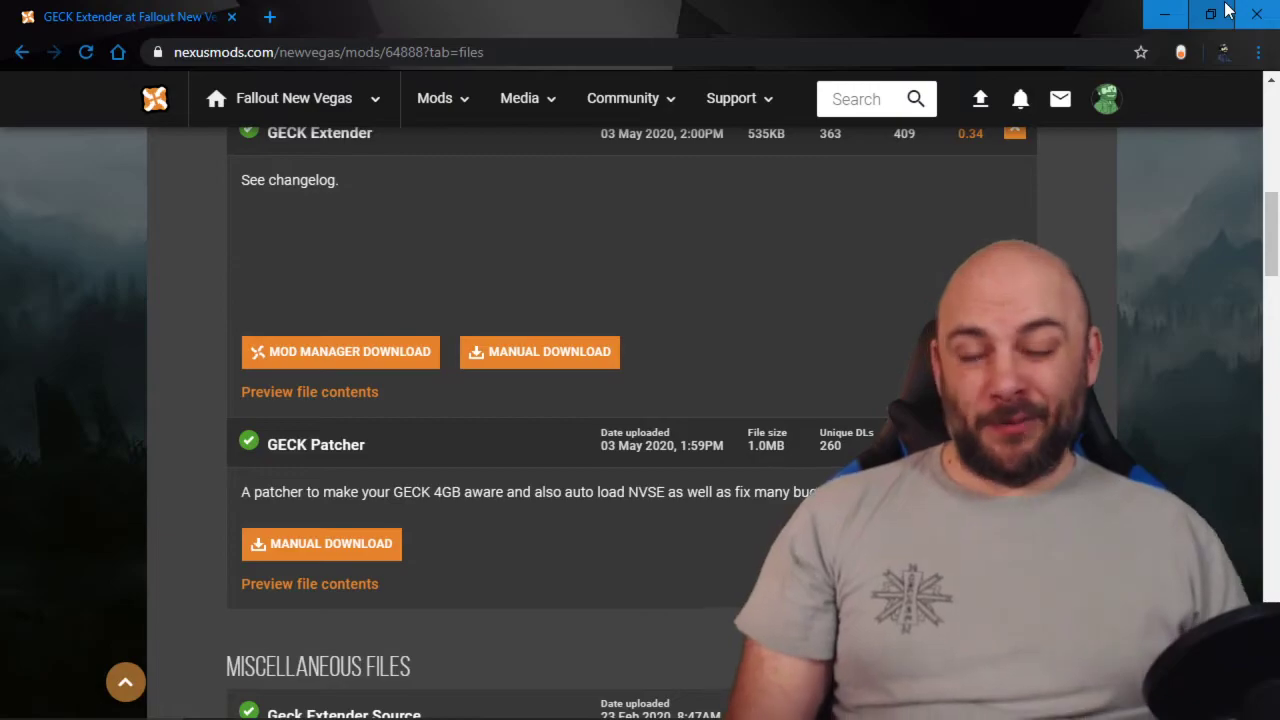
mouse_move(1210, 14)
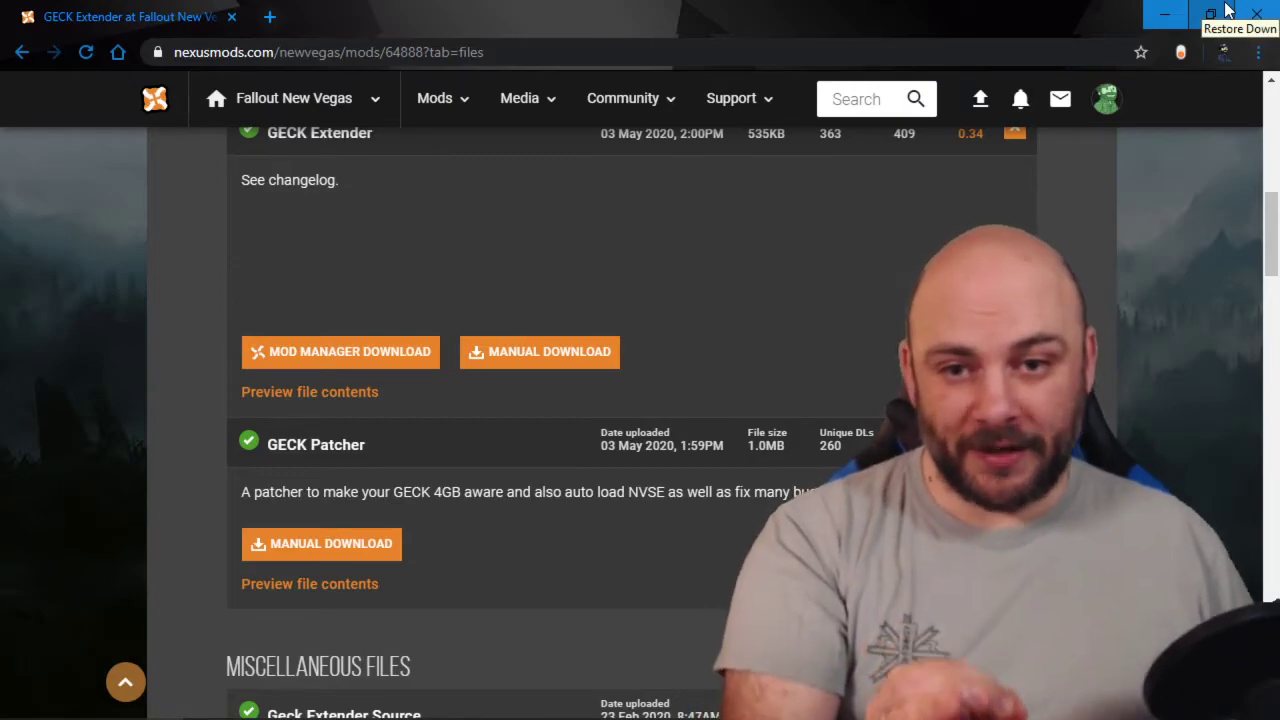